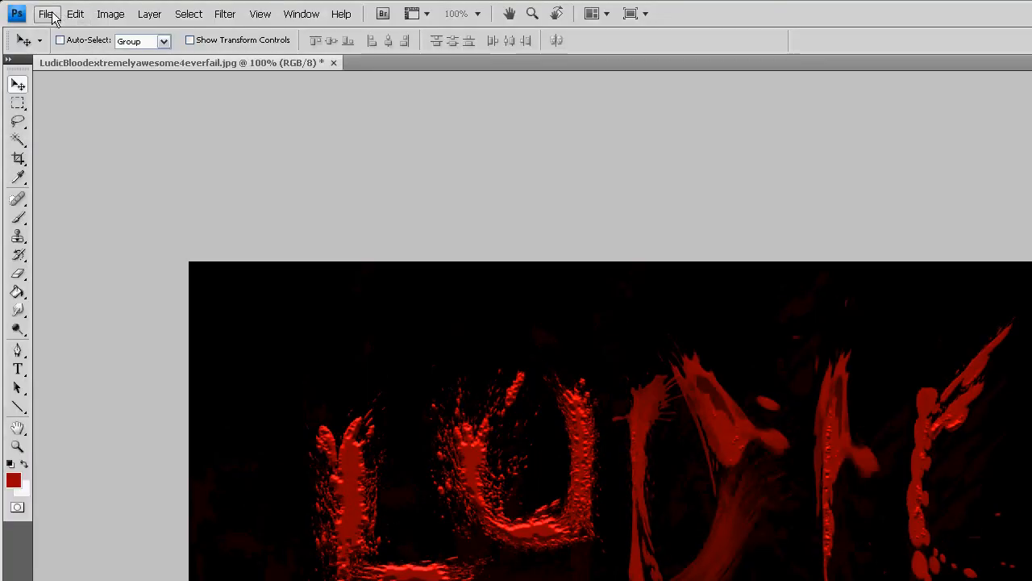
Create a new 1200×800 px document at 72 ppi
left_click(46, 13)
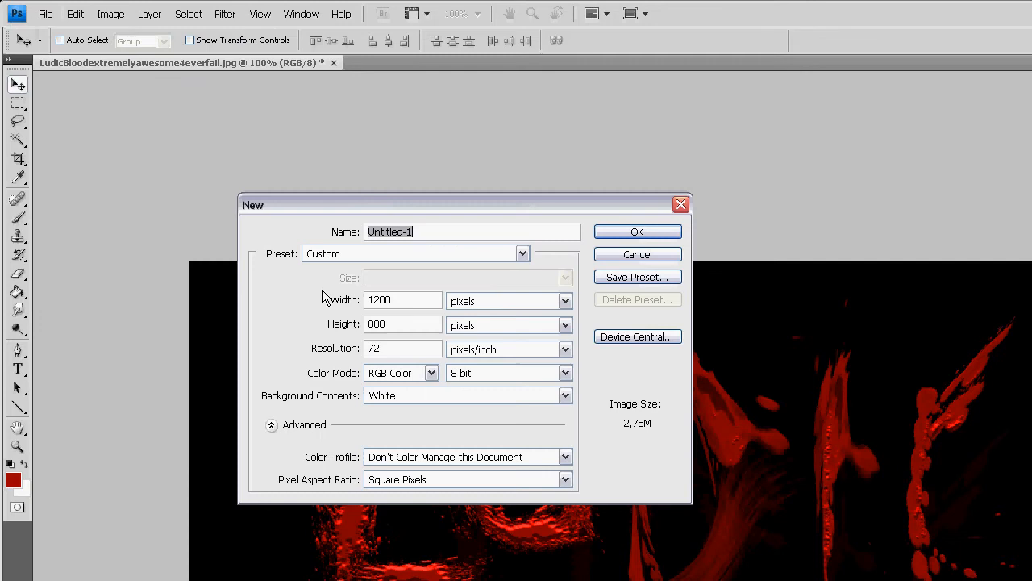
mouse_move(412, 297)
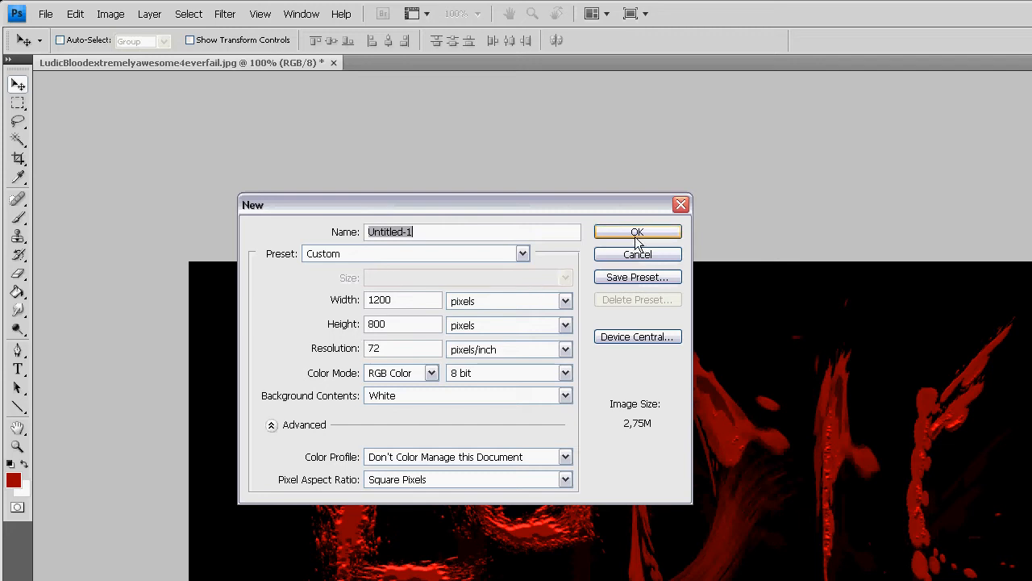
left_click(637, 232)
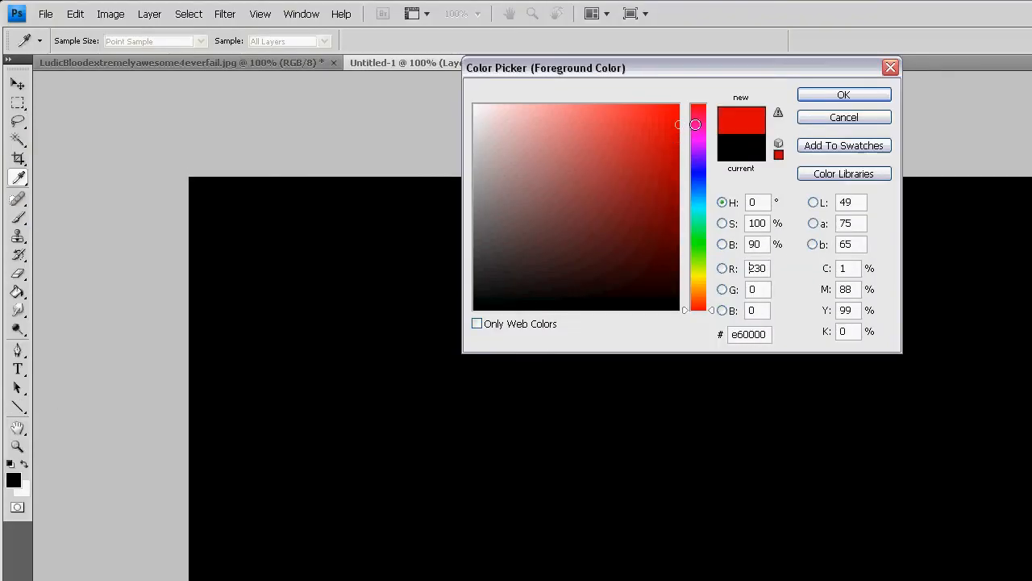
Set the foreground colour to a deep red around d30000
left_click_drag(695, 124, 689, 146)
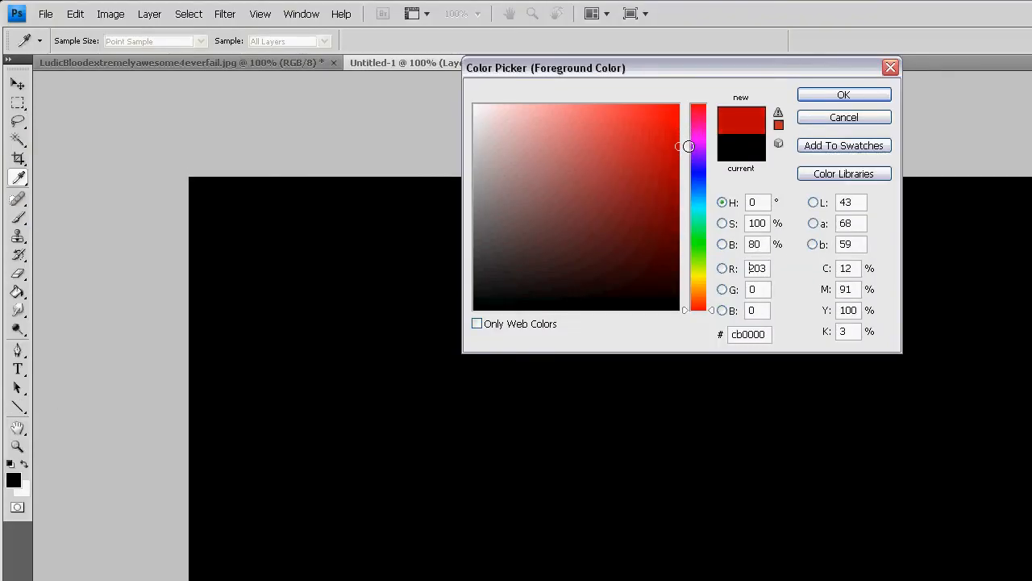
left_click_drag(688, 146, 689, 139)
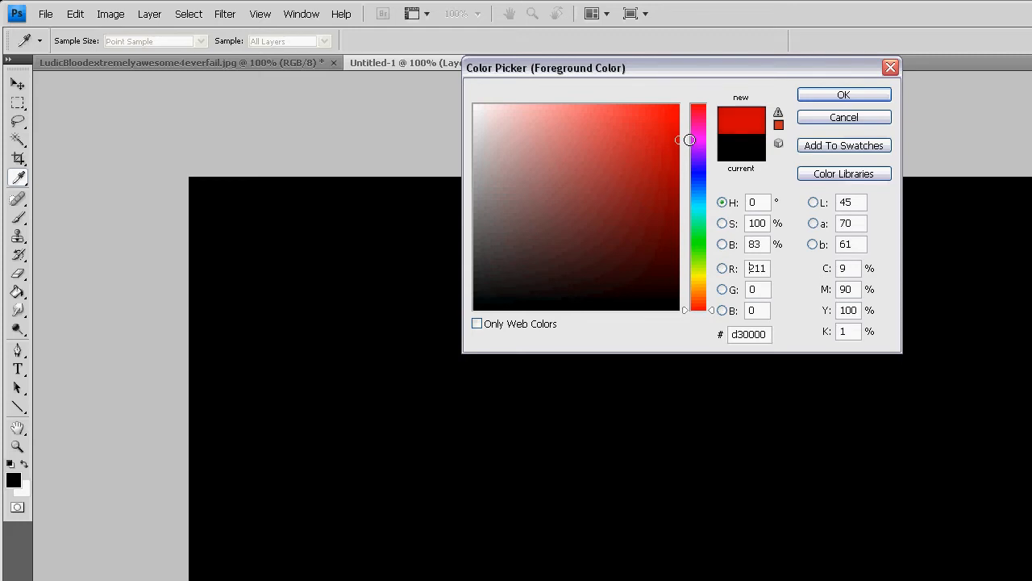
left_click(843, 94)
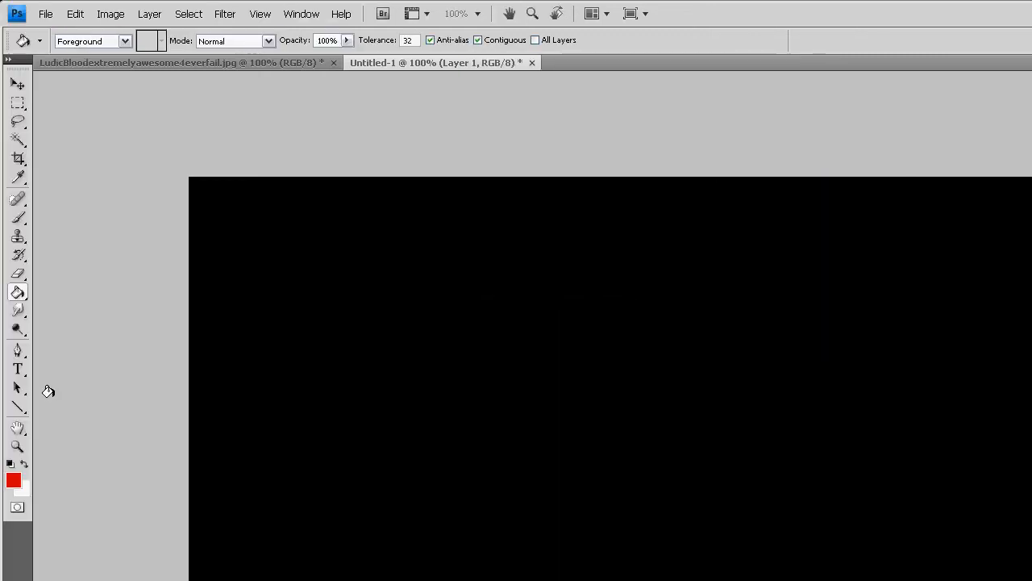
Switch to the Brush tool and load the Blood_and_Ink_Brushset_1_by_Hitokiri147 brushes
left_click(697, 333)
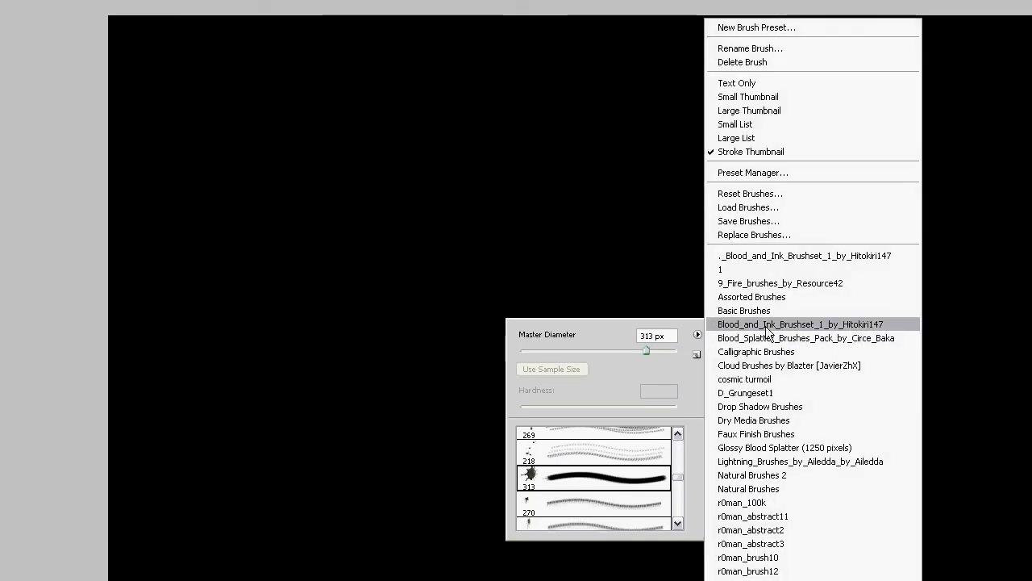
mouse_move(764, 333)
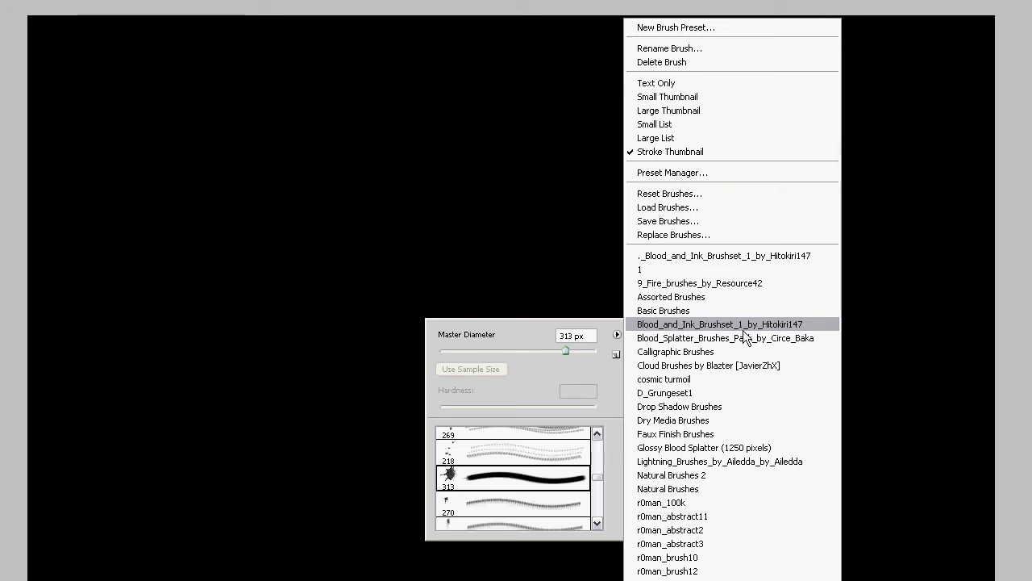
left_click(719, 324)
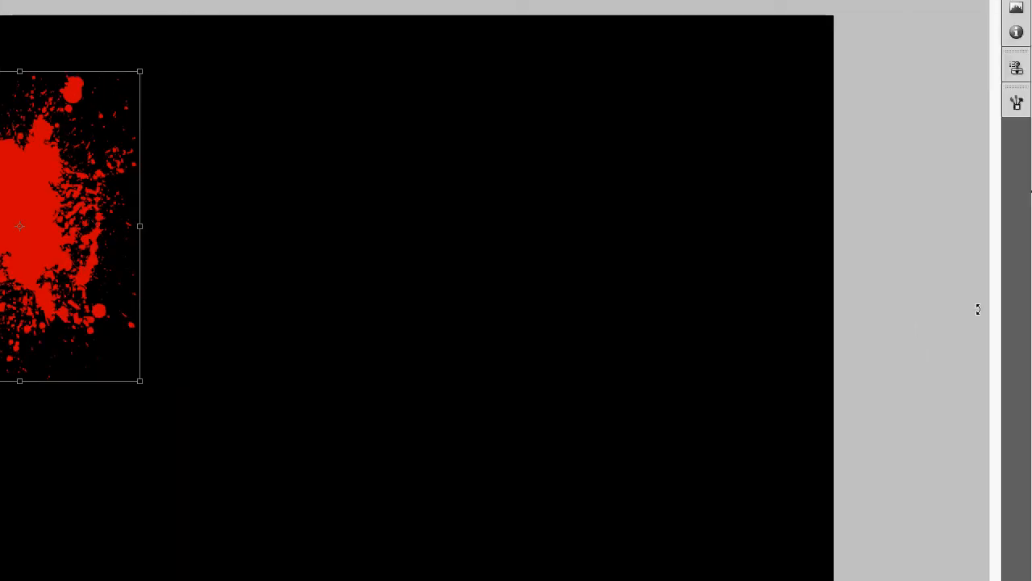
Warp the splatter, pulling its lower corner out into a tapering vertical stroke
right_click(229, 225)
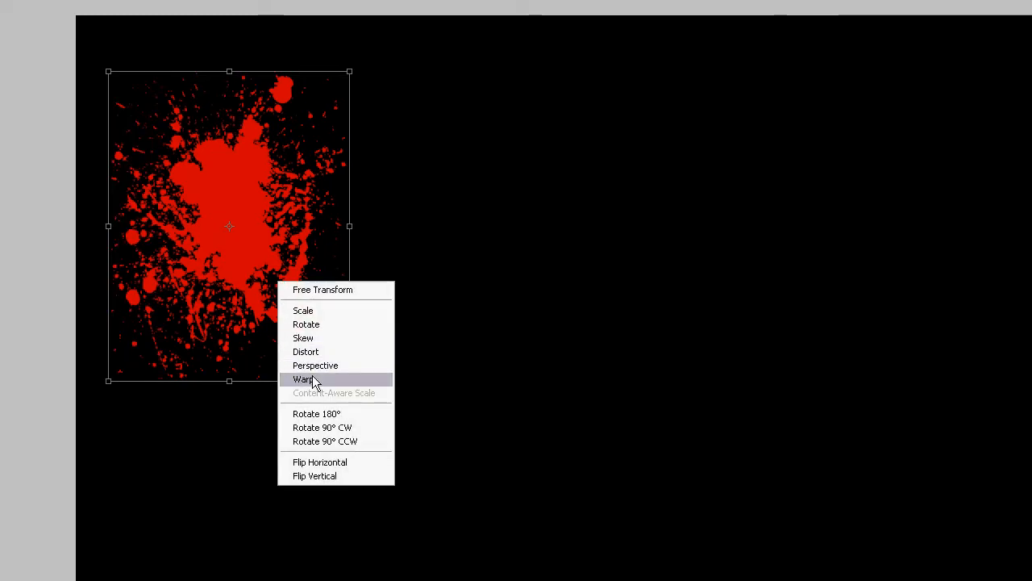
left_click(304, 379)
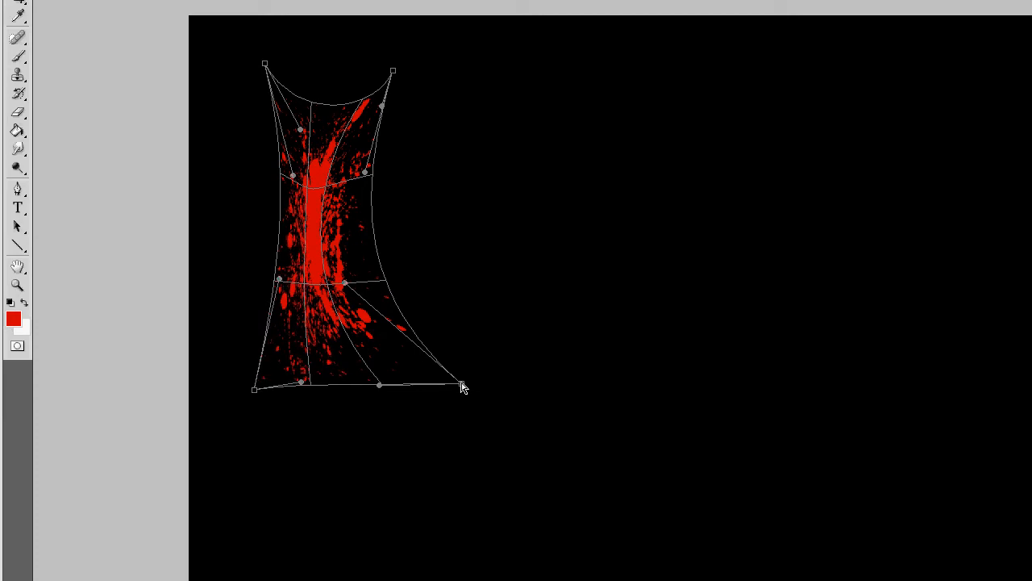
left_click_drag(464, 386, 381, 385)
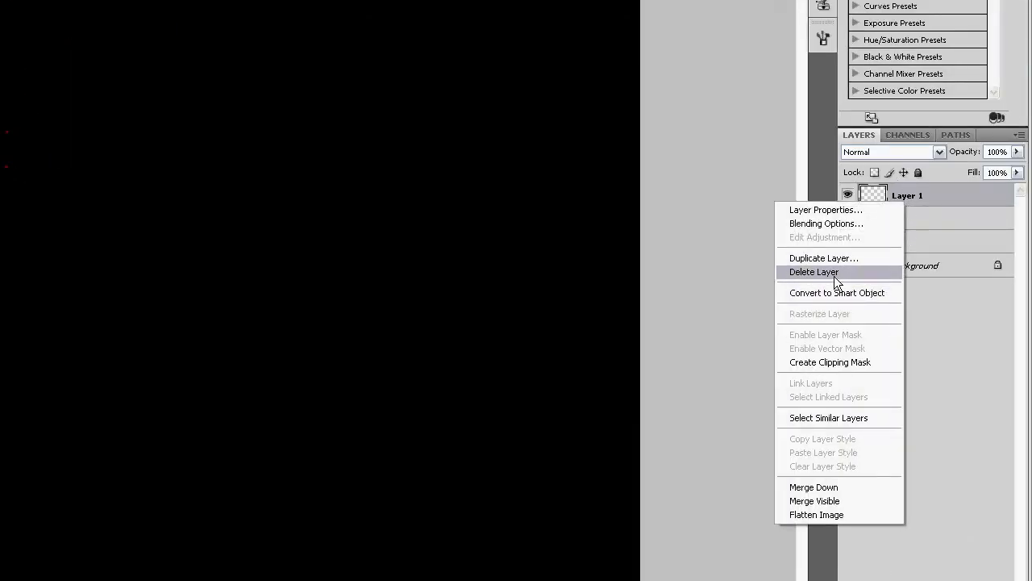
mouse_move(829, 362)
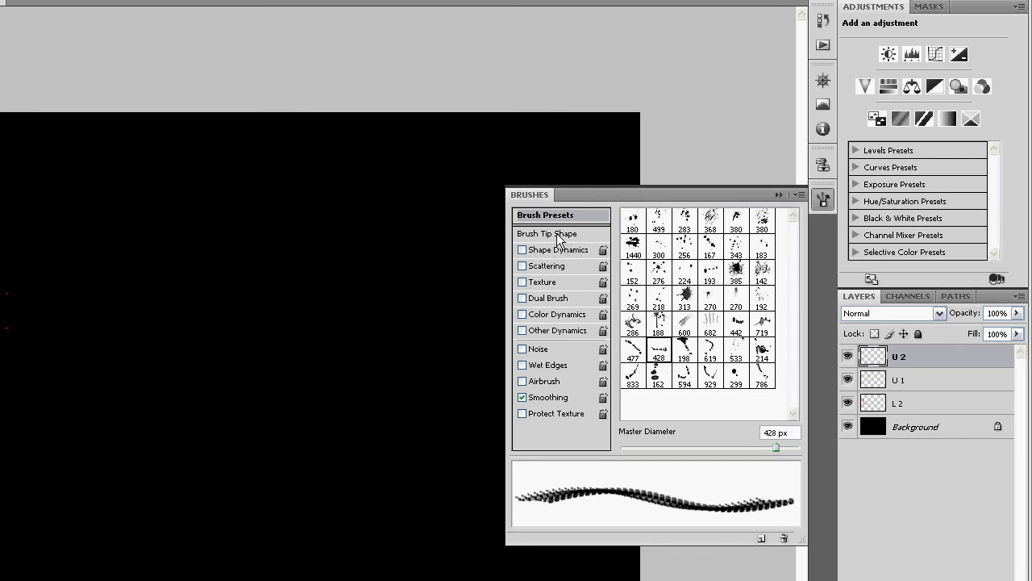
Enable Shape Dynamics, Other Dynamics and Scattering in the Brushes panel, leaving Dual Brush off
left_click(546, 233)
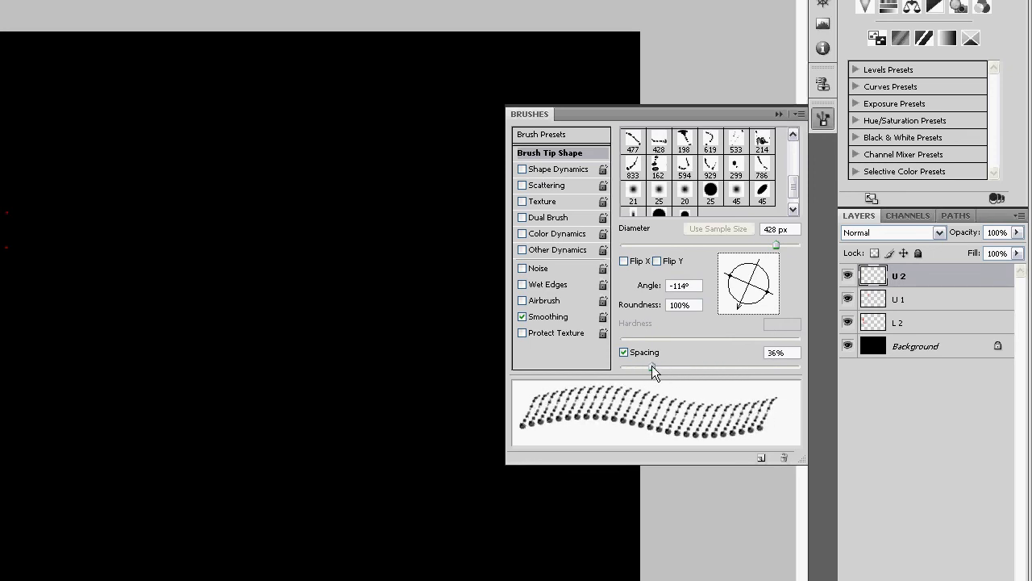
left_click(560, 169)
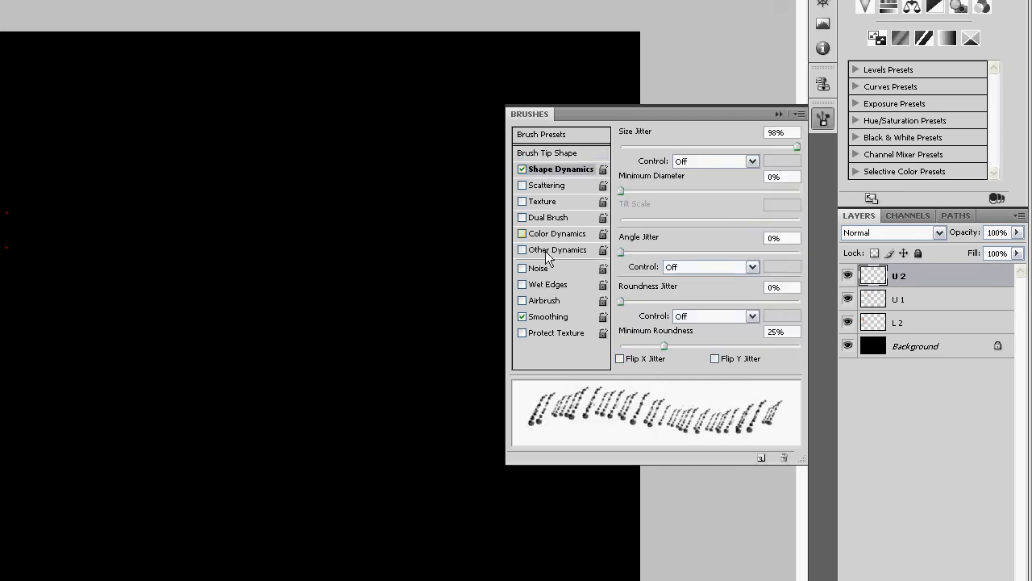
left_click(561, 249)
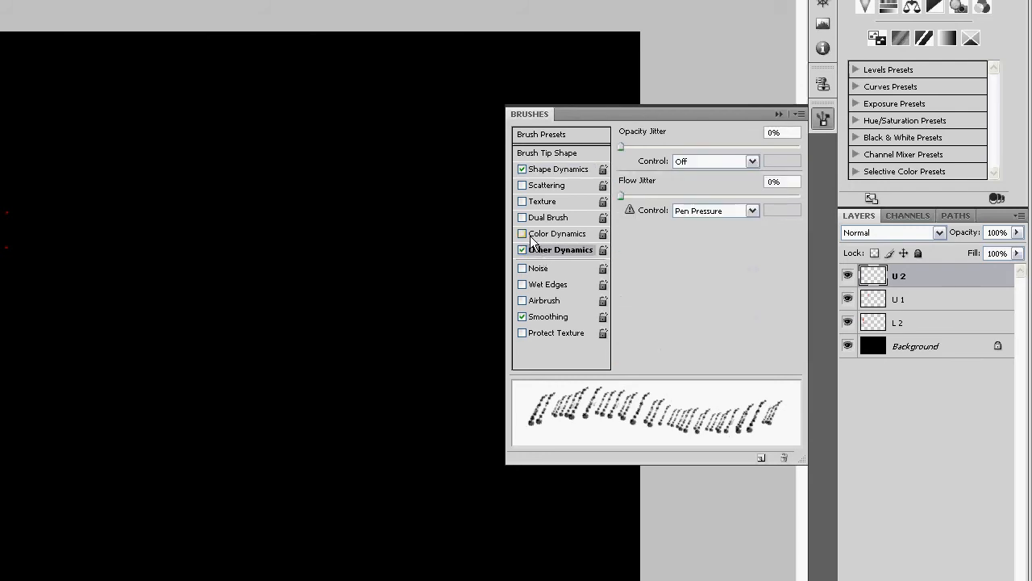
left_click(522, 217)
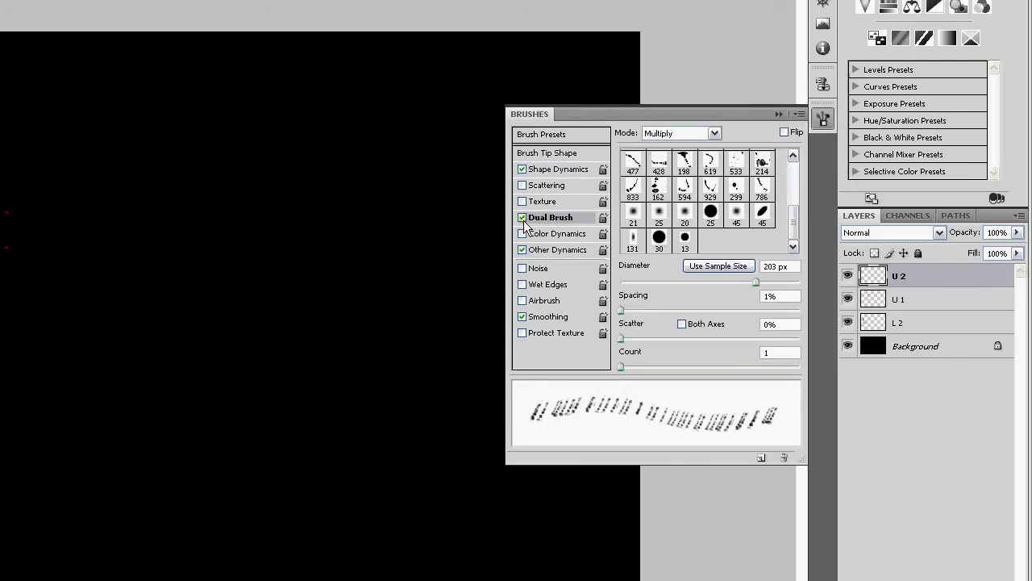
mouse_move(550, 216)
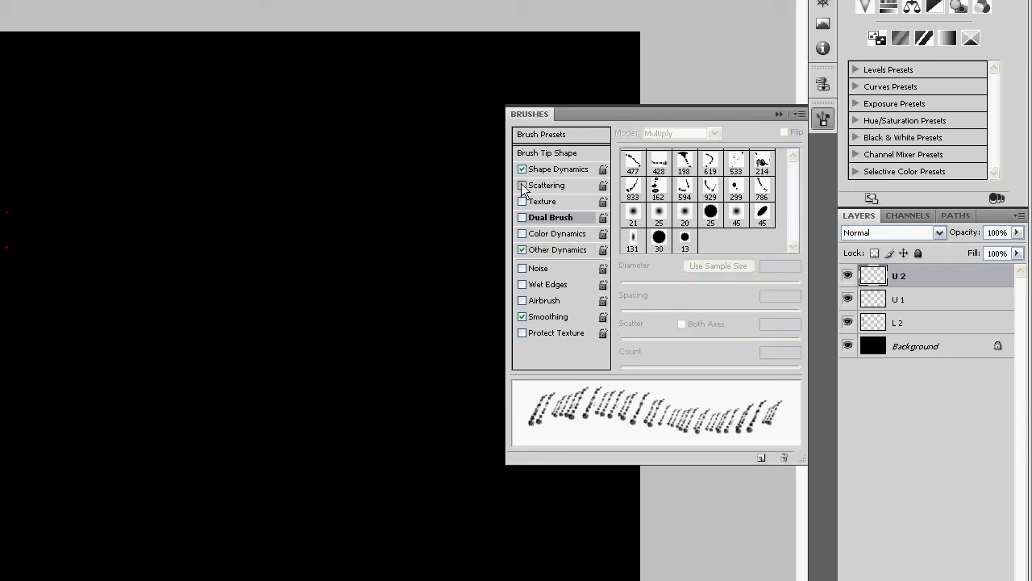
mouse_move(523, 189)
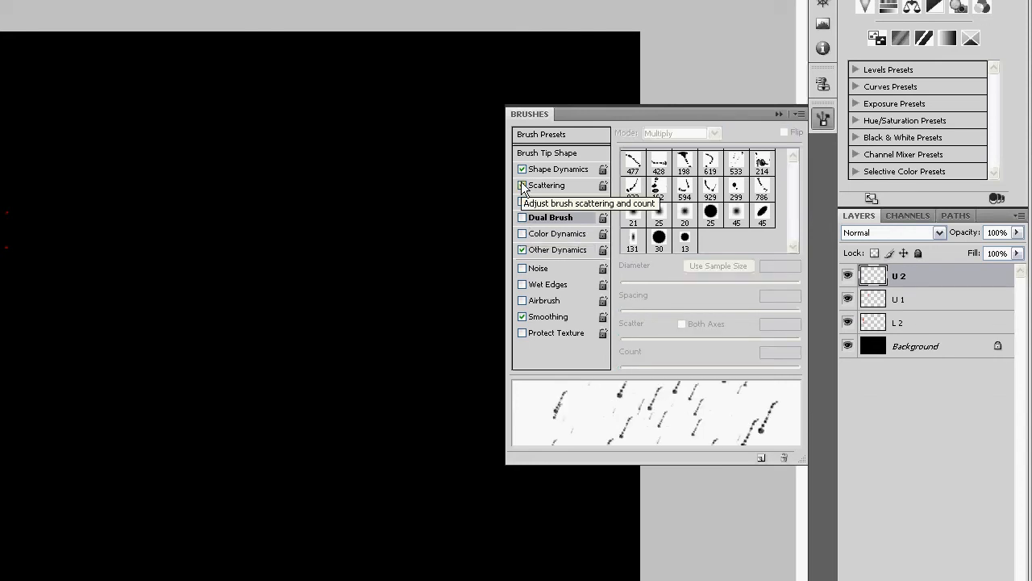
left_click(522, 185)
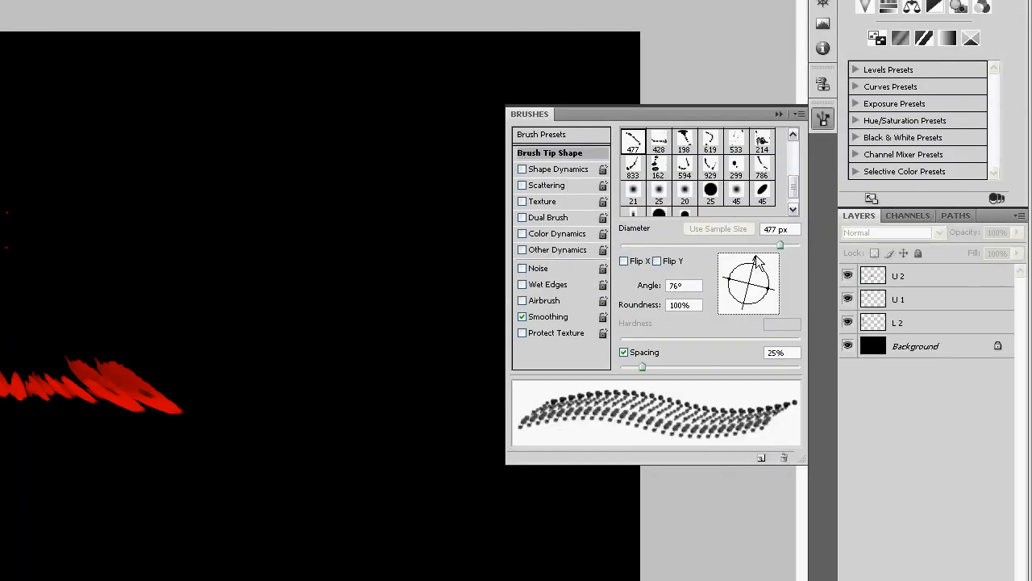
Rotate the 477 px brush tip to a 76° angle
left_click_drag(758, 262, 770, 315)
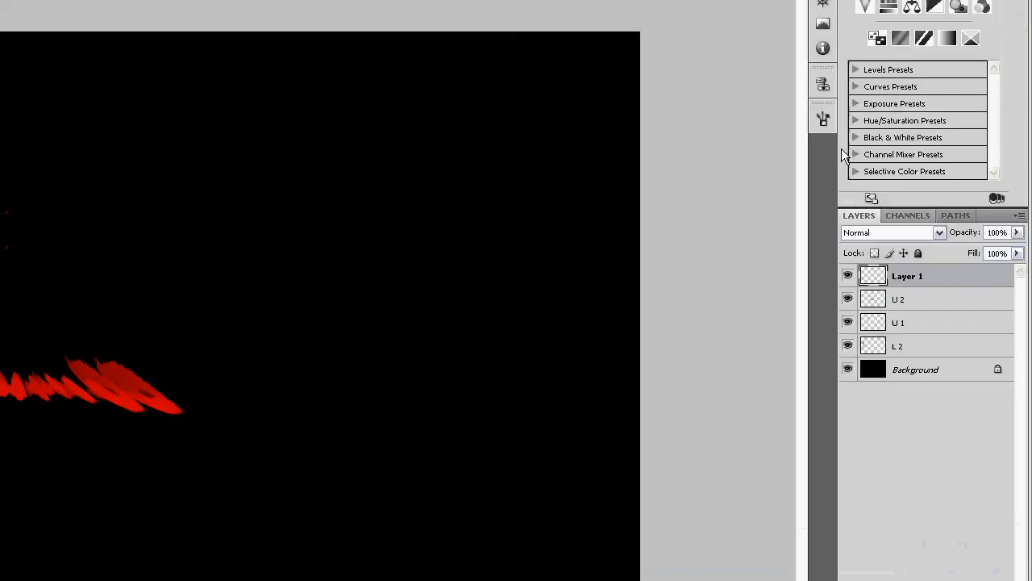
Rename the new layer U 3 and warp its drips into the U's right side
double_click(908, 275)
type("U 3")
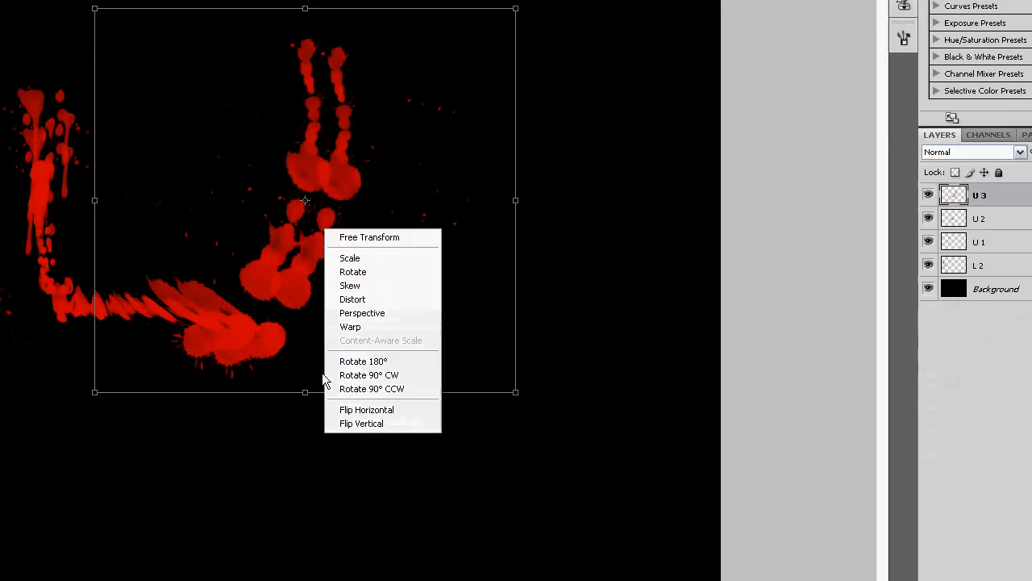
left_click(350, 326)
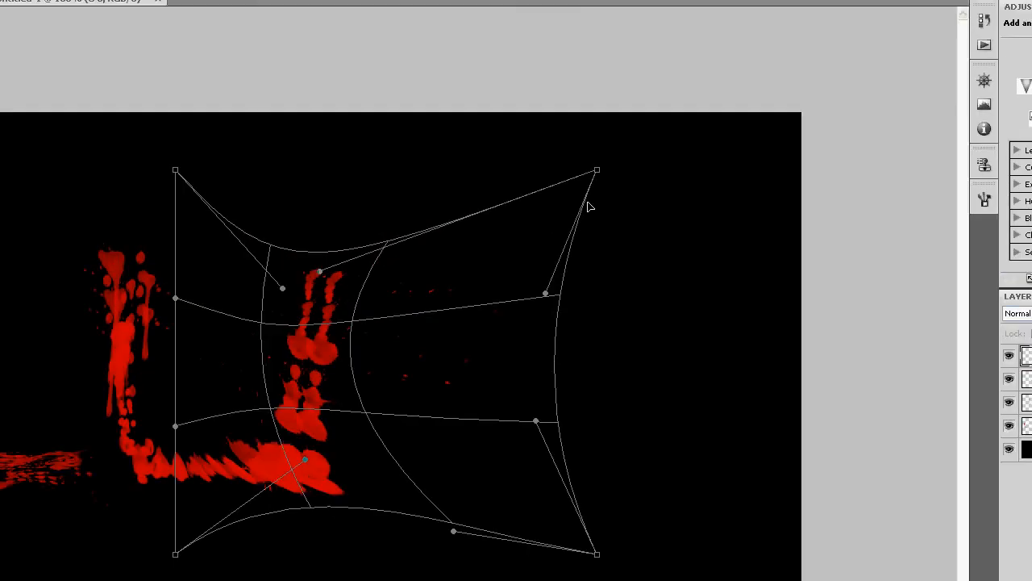
left_click_drag(596, 171, 290, 164)
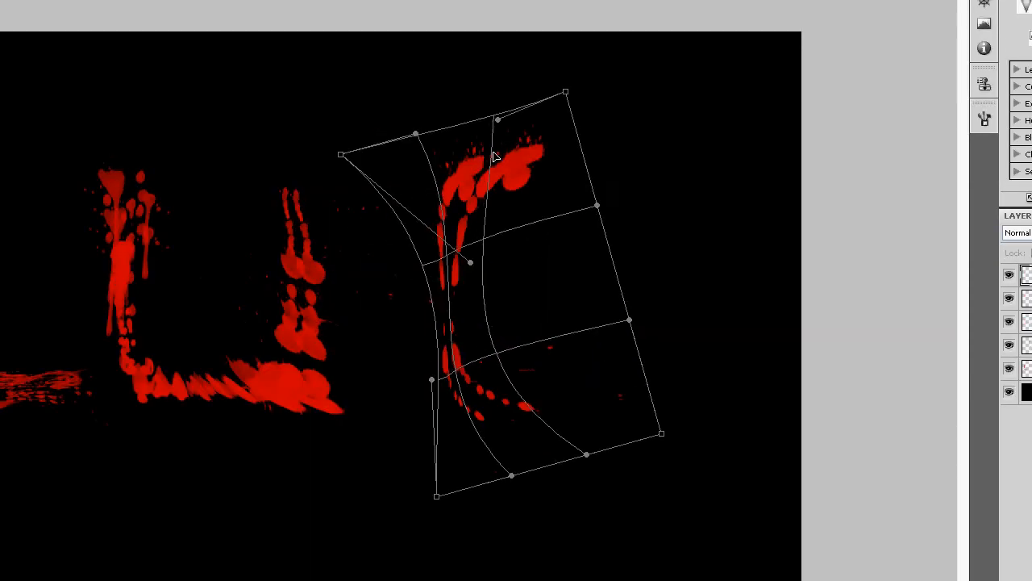
Warp the new red stroke into the curved bow of the D
left_click_drag(565, 95, 539, 84)
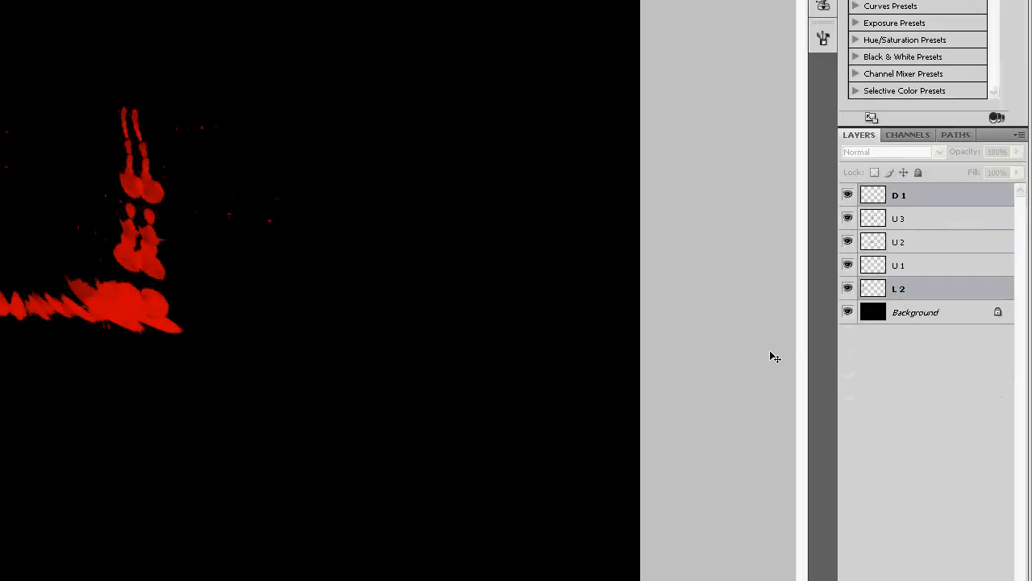
mouse_move(925, 347)
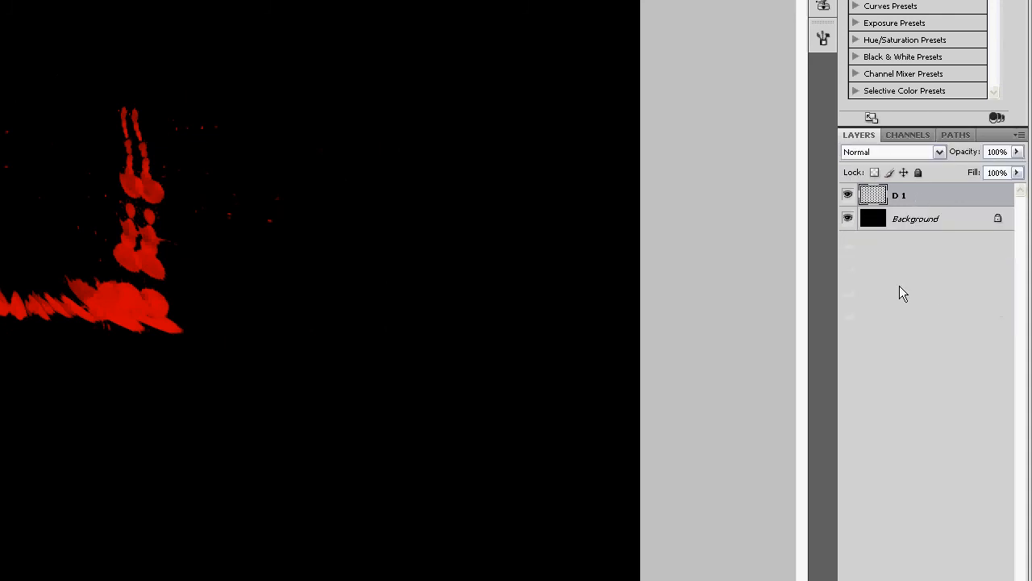
Set Bevel and Emboss to Chisel Hard, 388% depth, 13 px size, 5 px soften
double_click(873, 194)
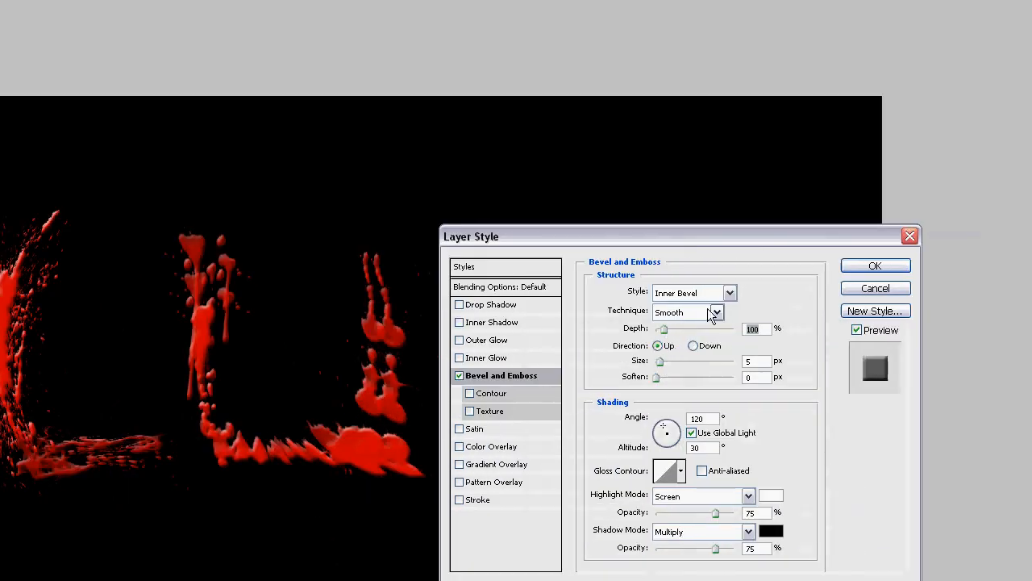
left_click(716, 312)
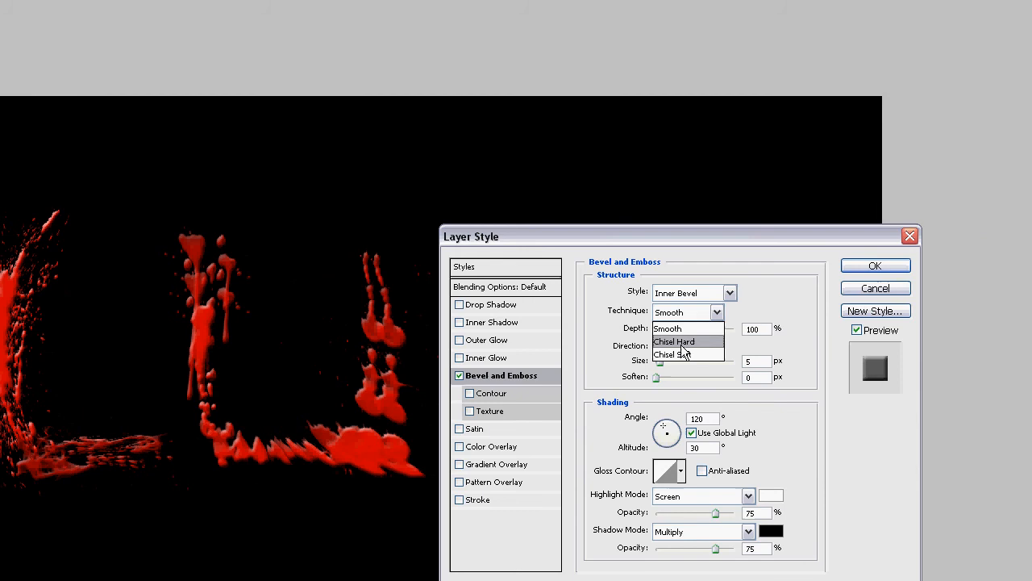
left_click(673, 342)
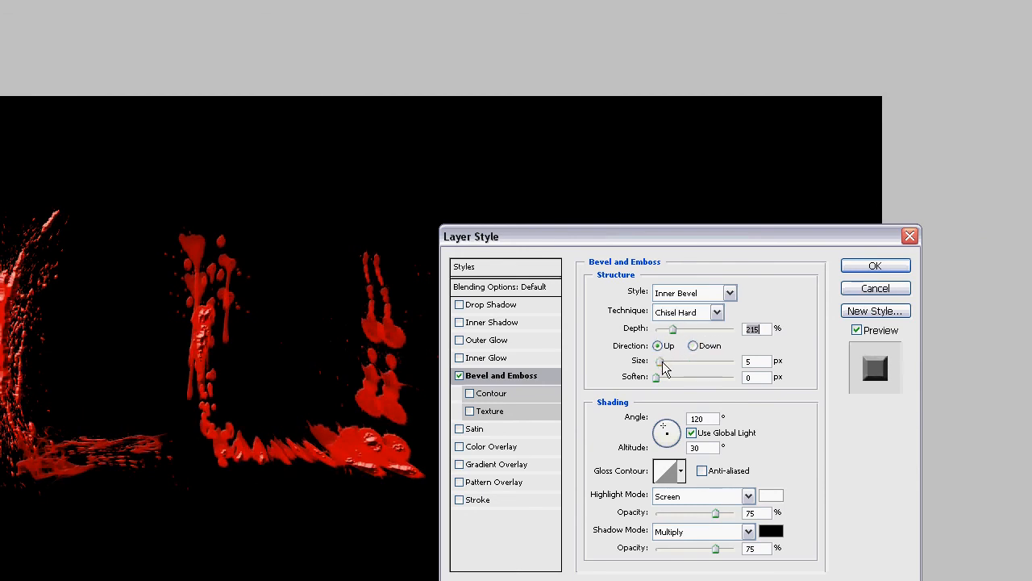
left_click_drag(669, 328, 681, 328)
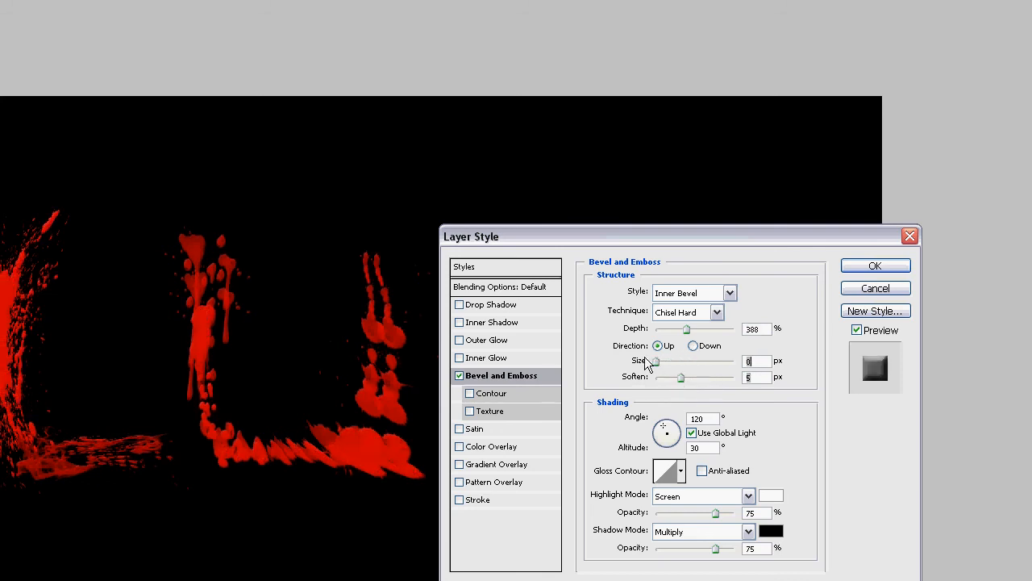
left_click_drag(651, 360, 724, 361)
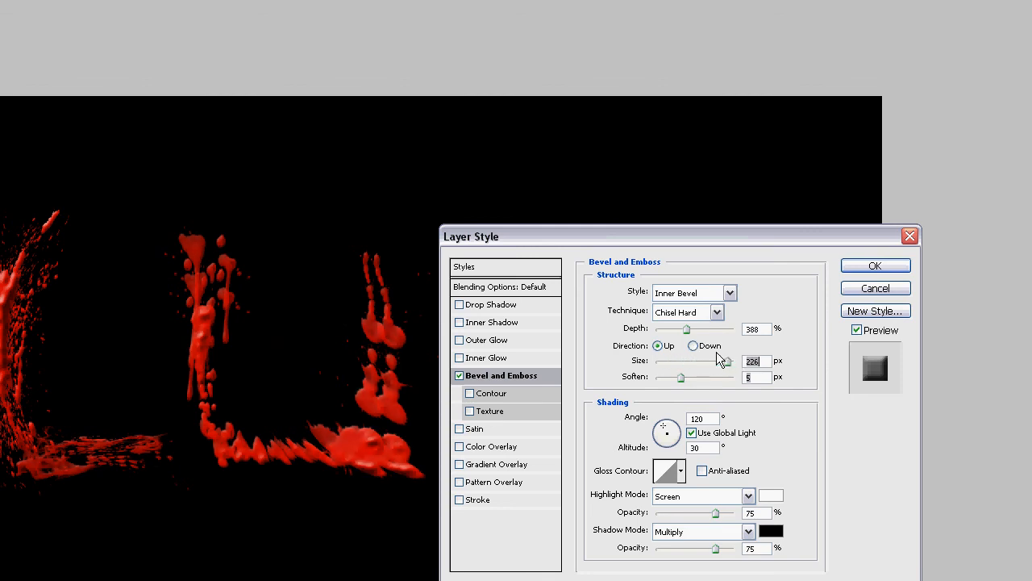
left_click_drag(725, 361, 660, 361)
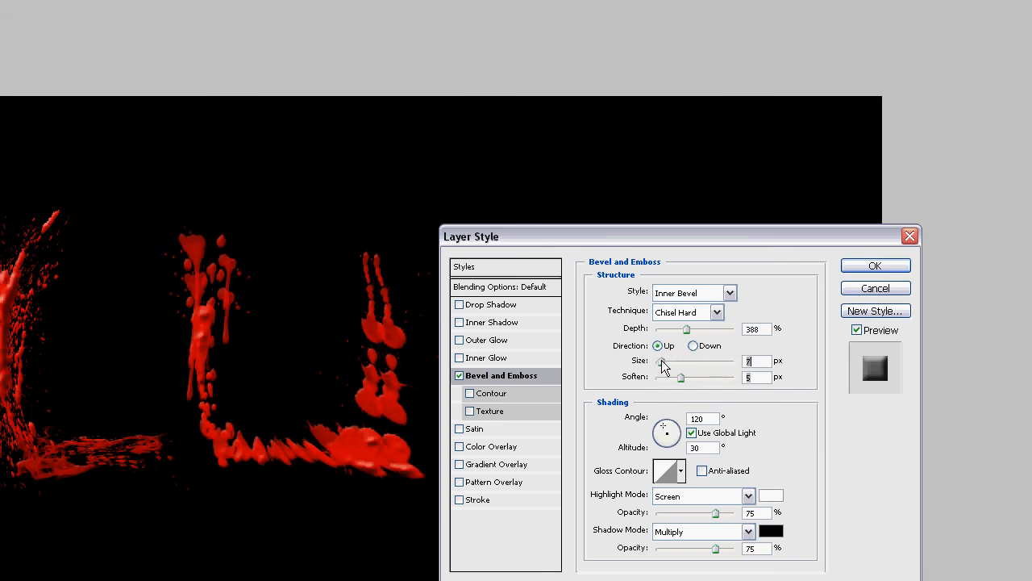
left_click_drag(661, 361, 726, 361)
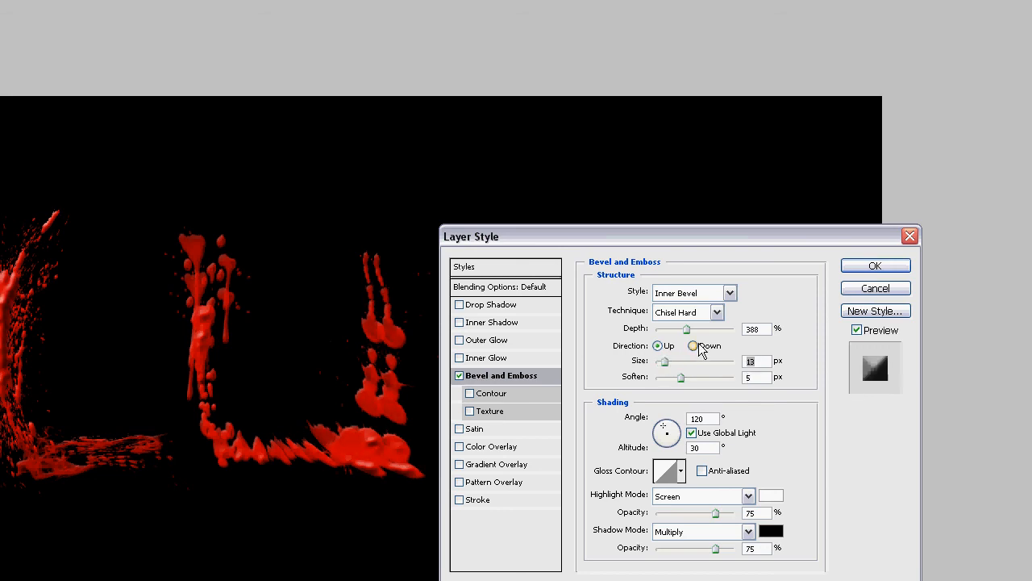
Light the bevel at 104° angle, 26° altitude, with pink highlight and #5f0000 shadow
left_click(659, 345)
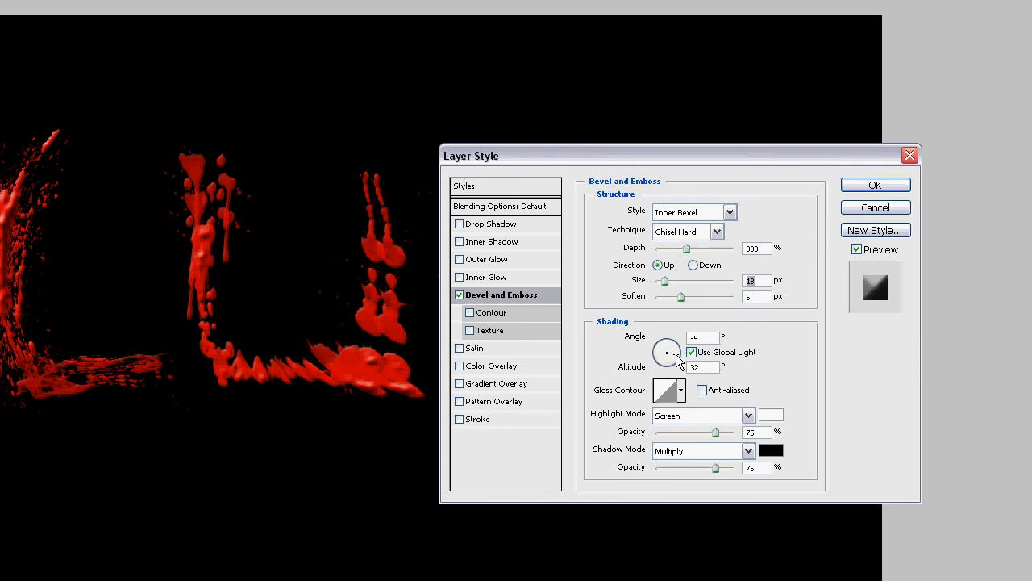
left_click_drag(666, 353, 669, 351)
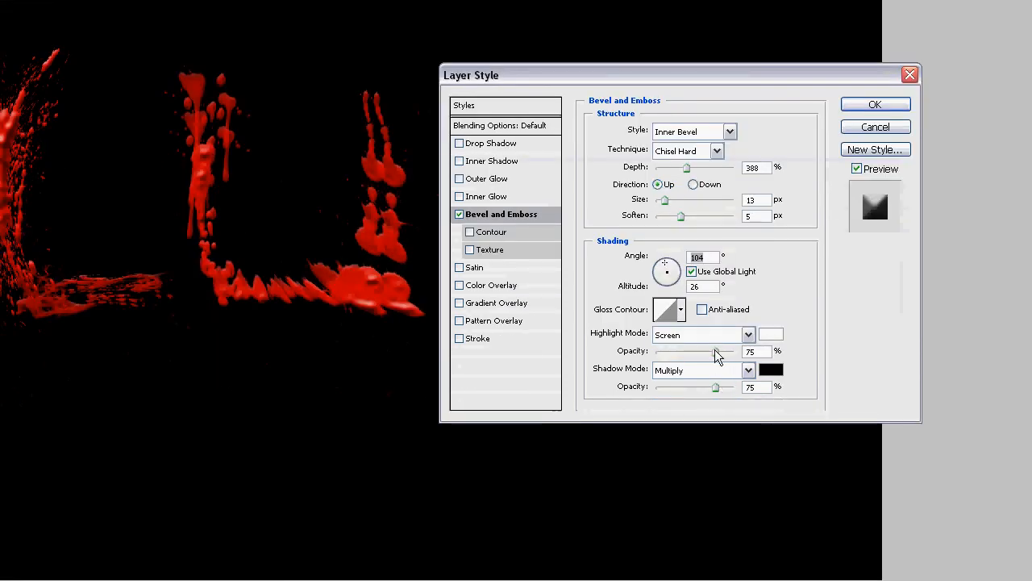
left_click(770, 334)
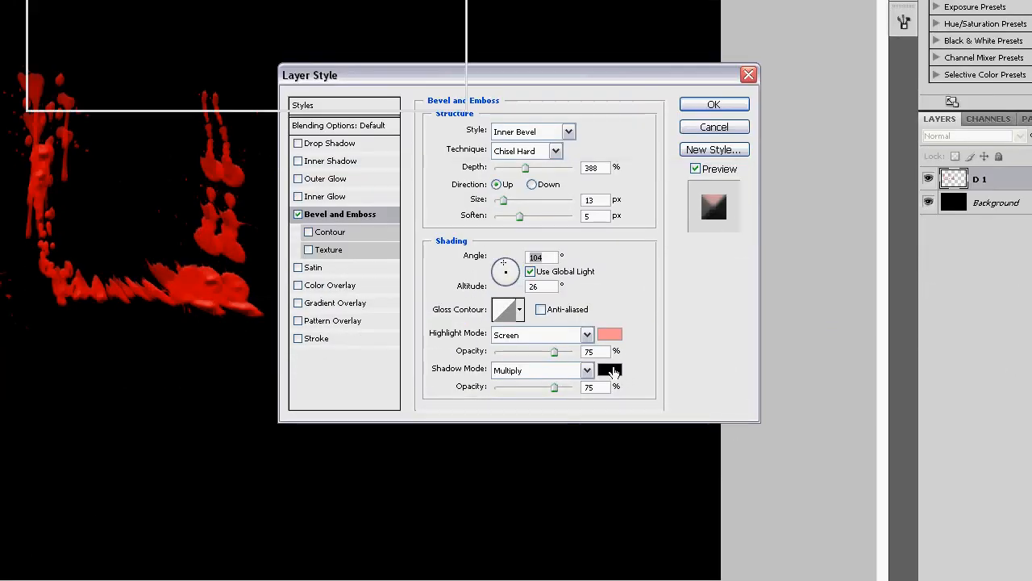
left_click(610, 370)
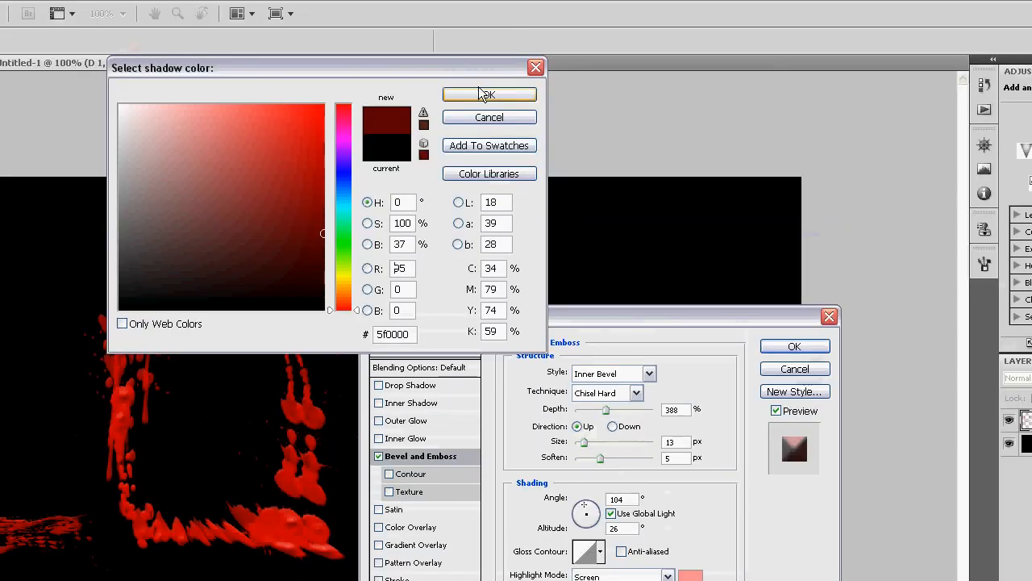
left_click(489, 94)
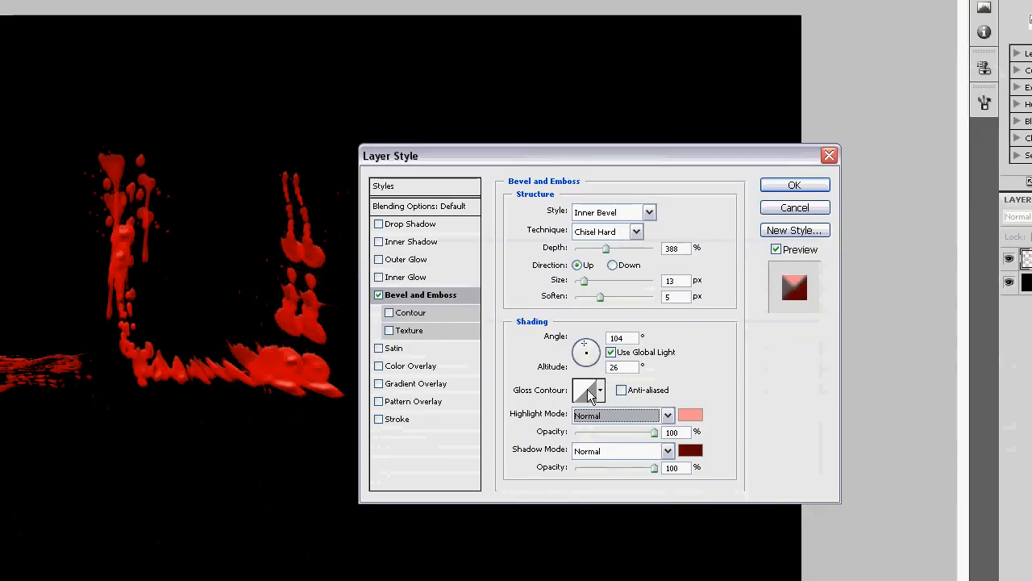
Straighten the bevel's gloss contour into a linear curve in the Contour Editor
left_click(585, 389)
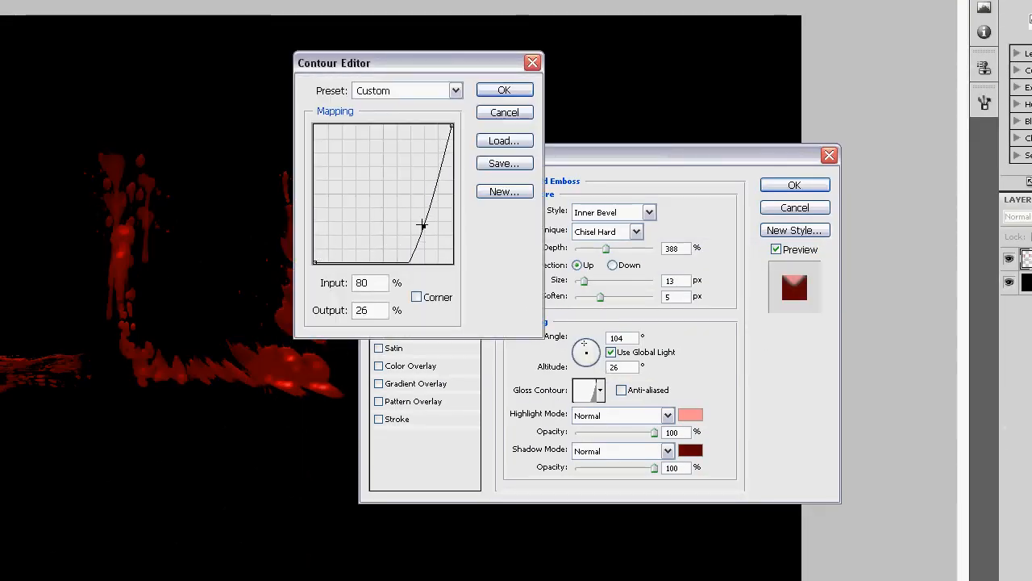
left_click_drag(422, 226, 375, 172)
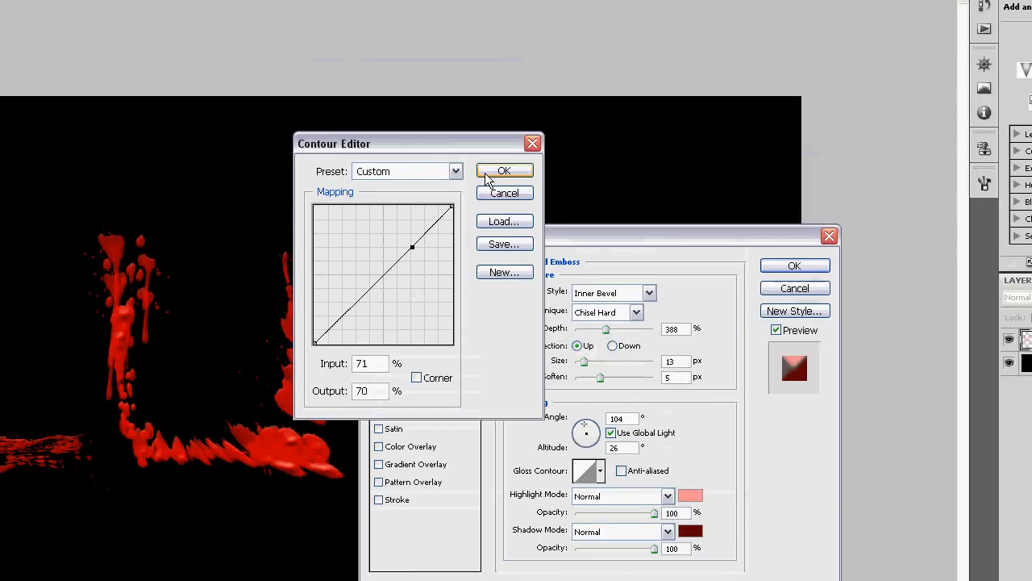
left_click(504, 170)
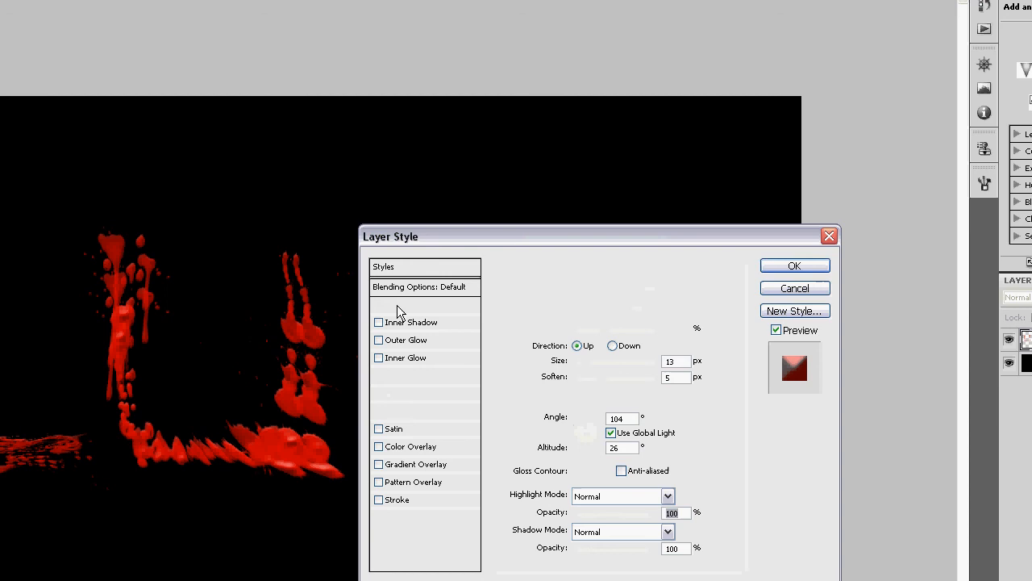
Add a red Normal drop shadow: 90° angle, 164 px distance, 31% opacity, 10 px size, then apply
left_click(379, 304)
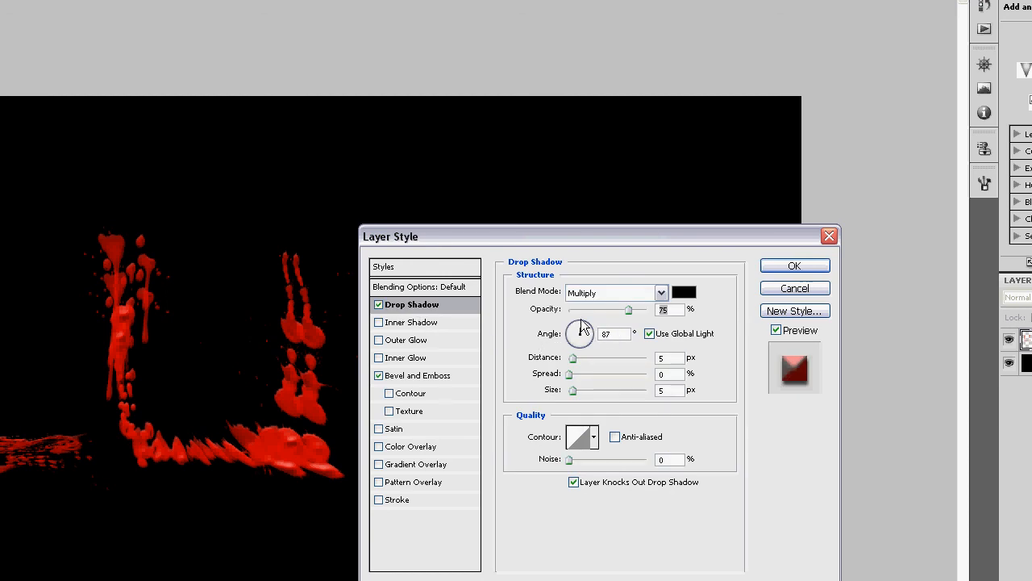
left_click_drag(580, 334, 579, 329)
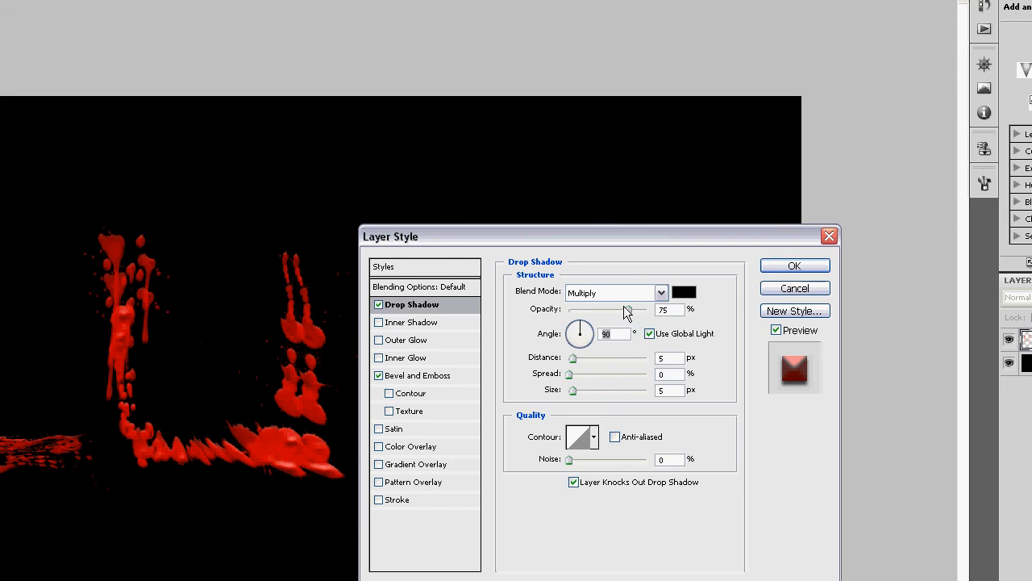
left_click(617, 292)
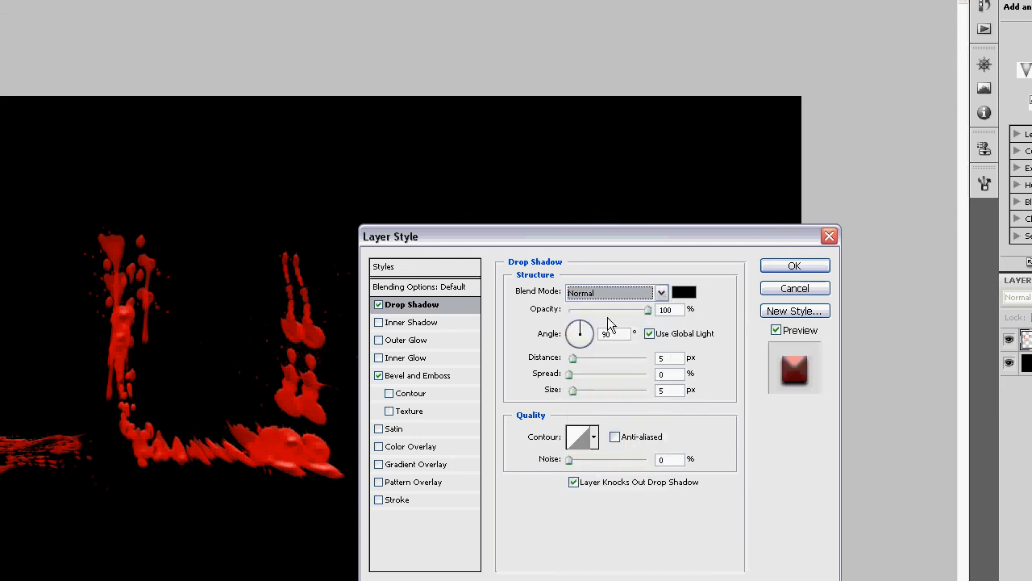
left_click(683, 292)
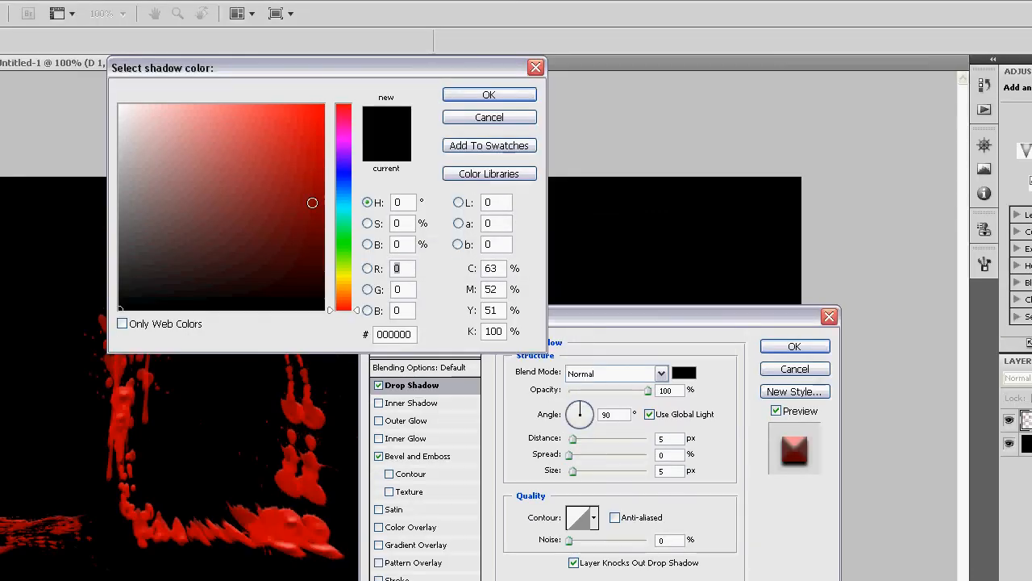
left_click(341, 181)
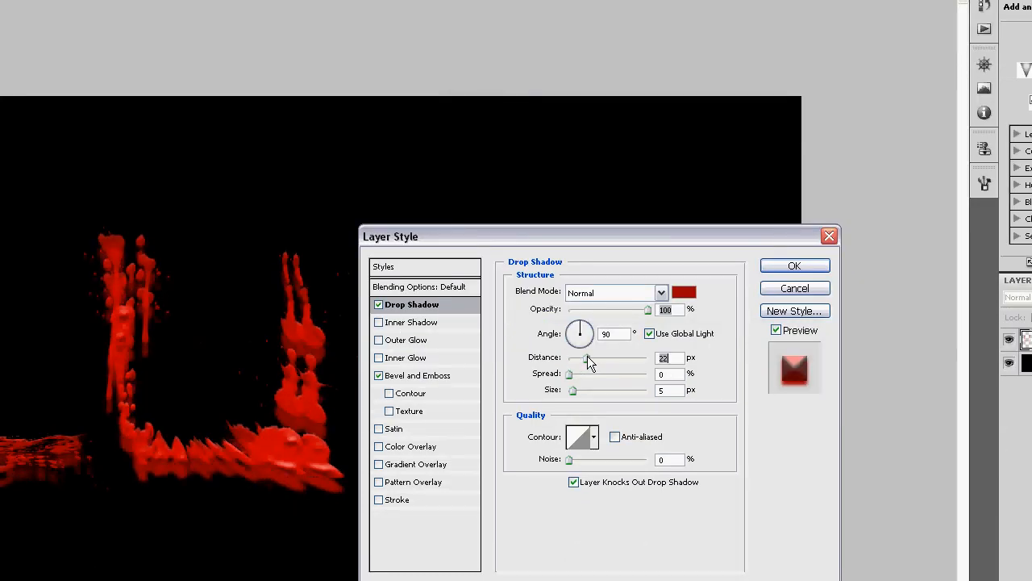
left_click_drag(587, 359, 628, 359)
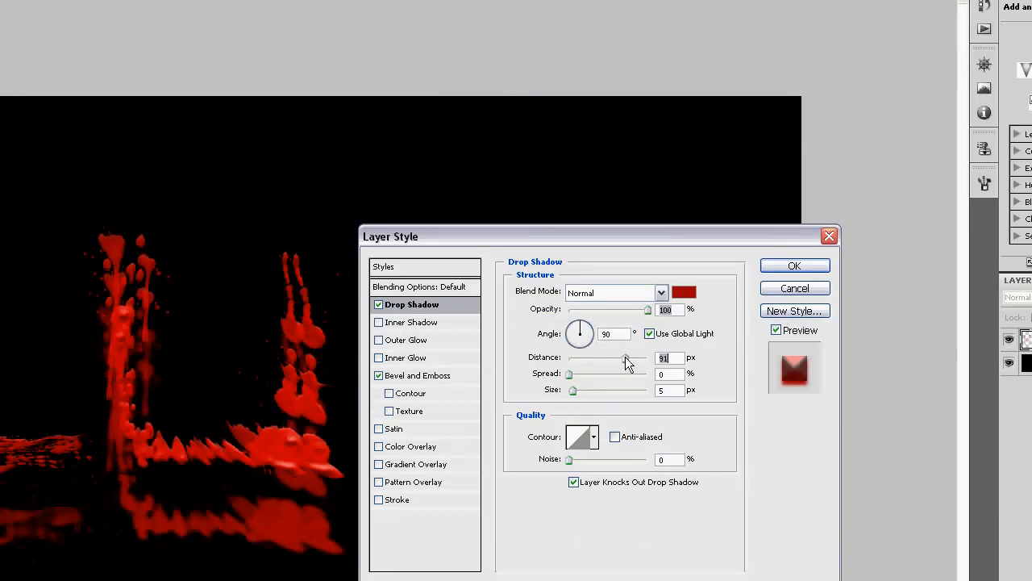
left_click_drag(625, 357, 633, 357)
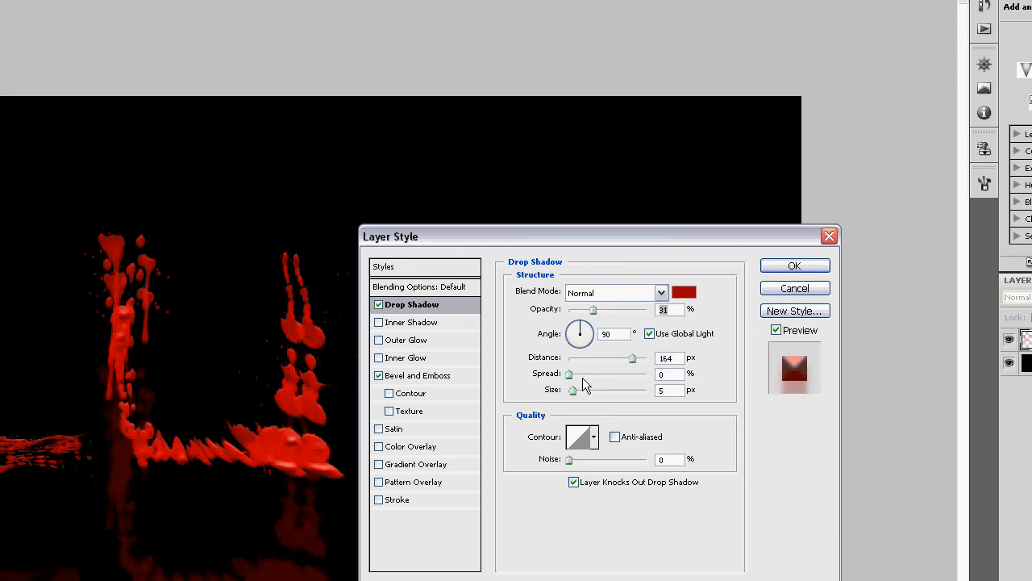
left_click_drag(573, 390, 583, 389)
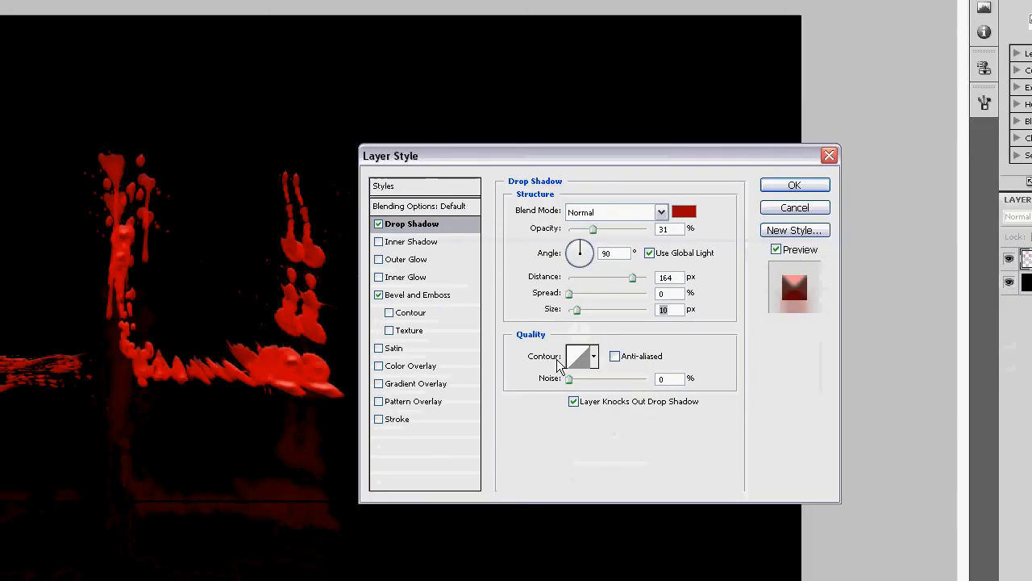
left_click(577, 355)
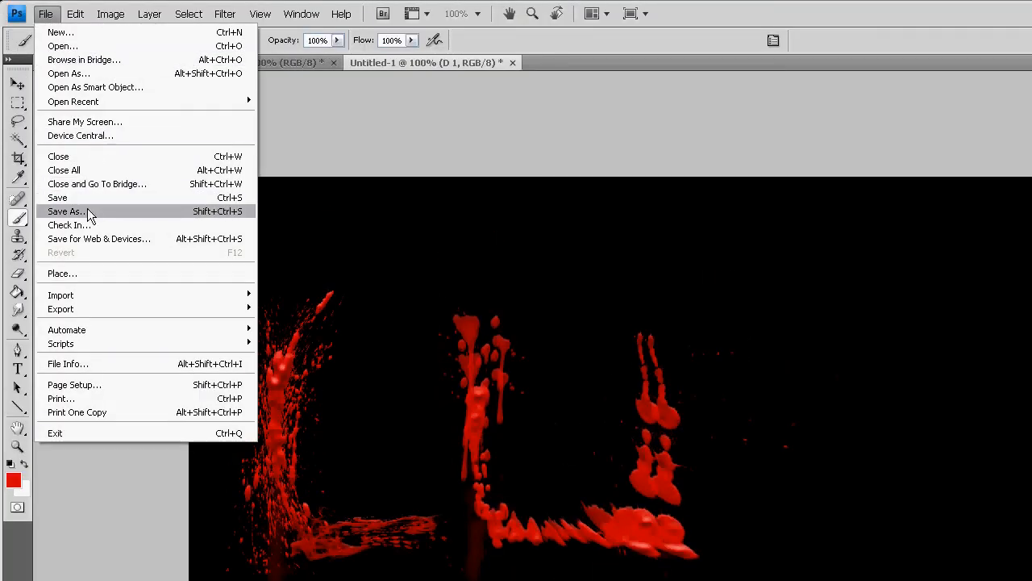
Start a Save As in JPEG format with the file name Lu2
left_click(67, 211)
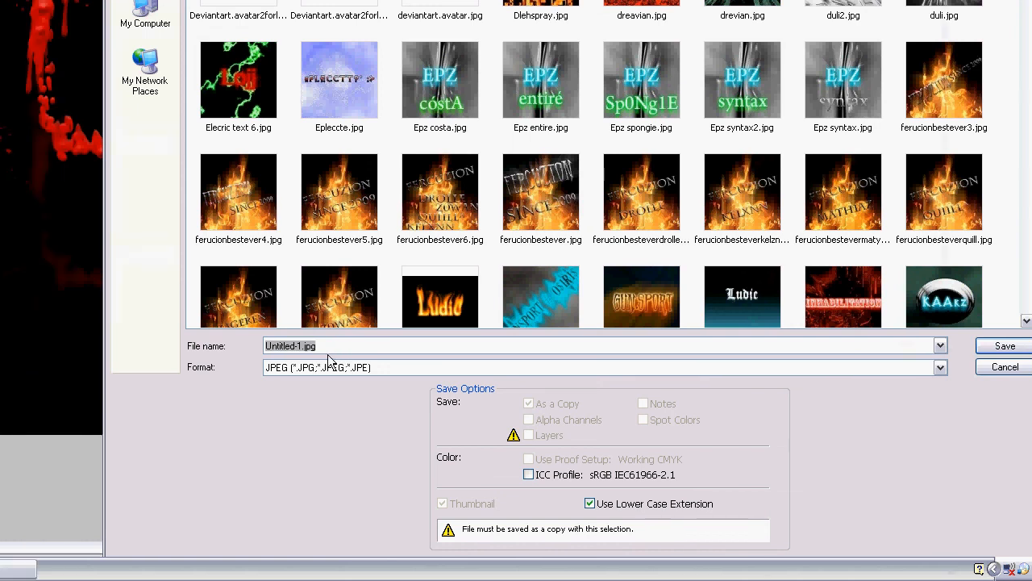
type("Lu2")
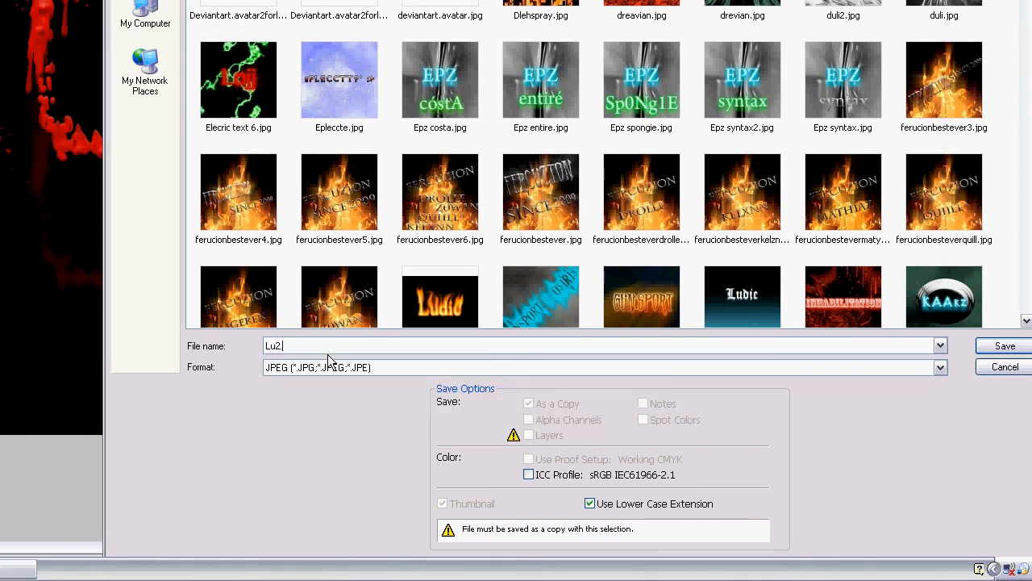